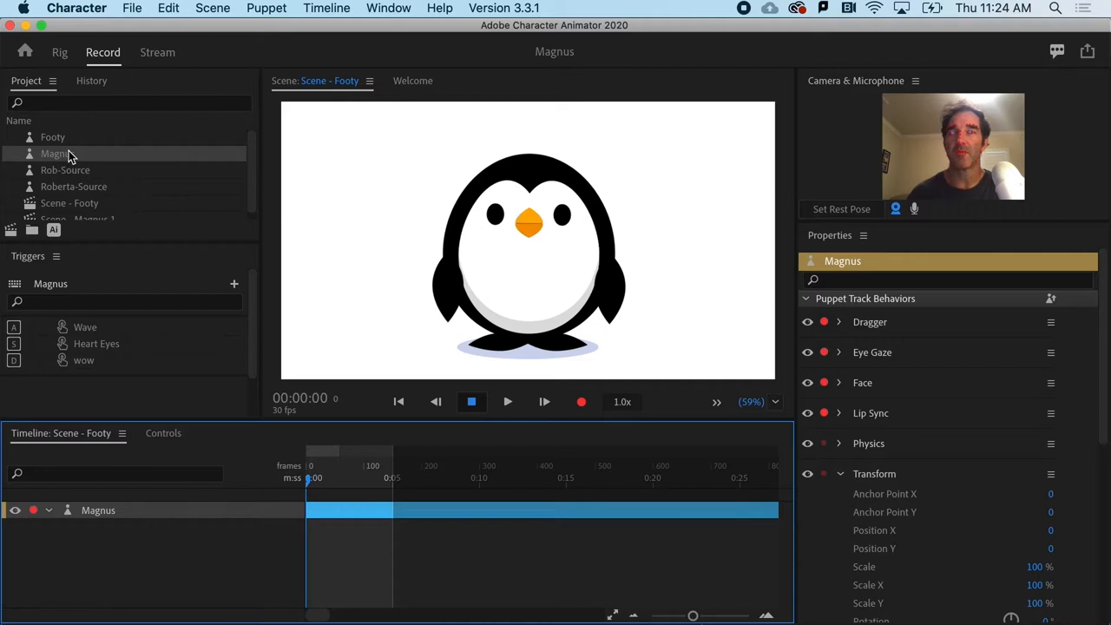
Open the Magnus puppet's original artwork in Illustrator from the Project panel
click(56, 153)
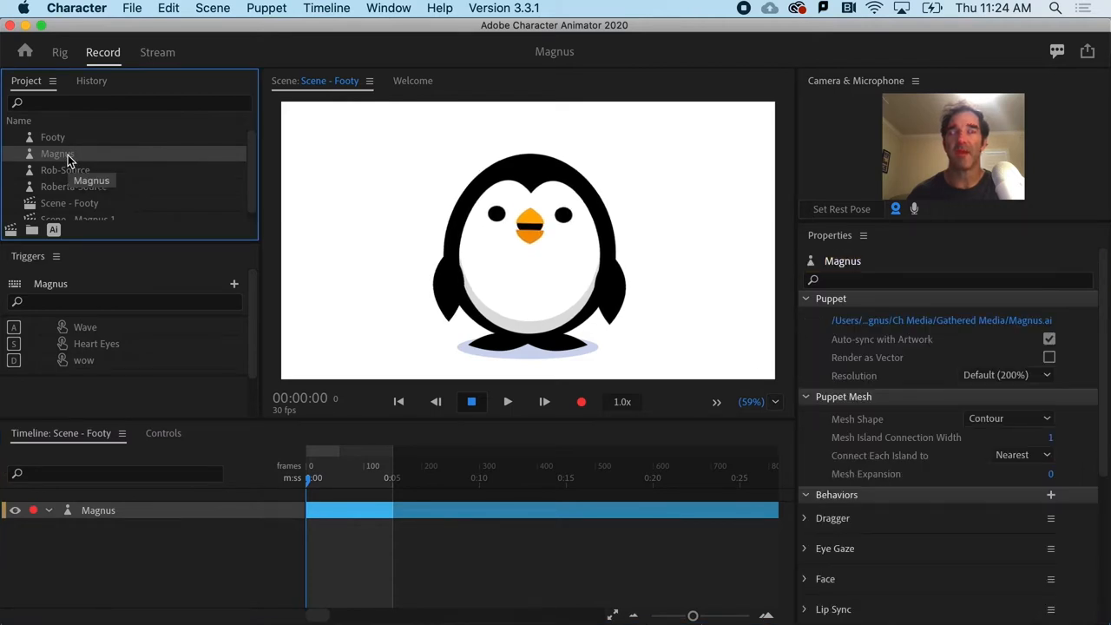
click(54, 229)
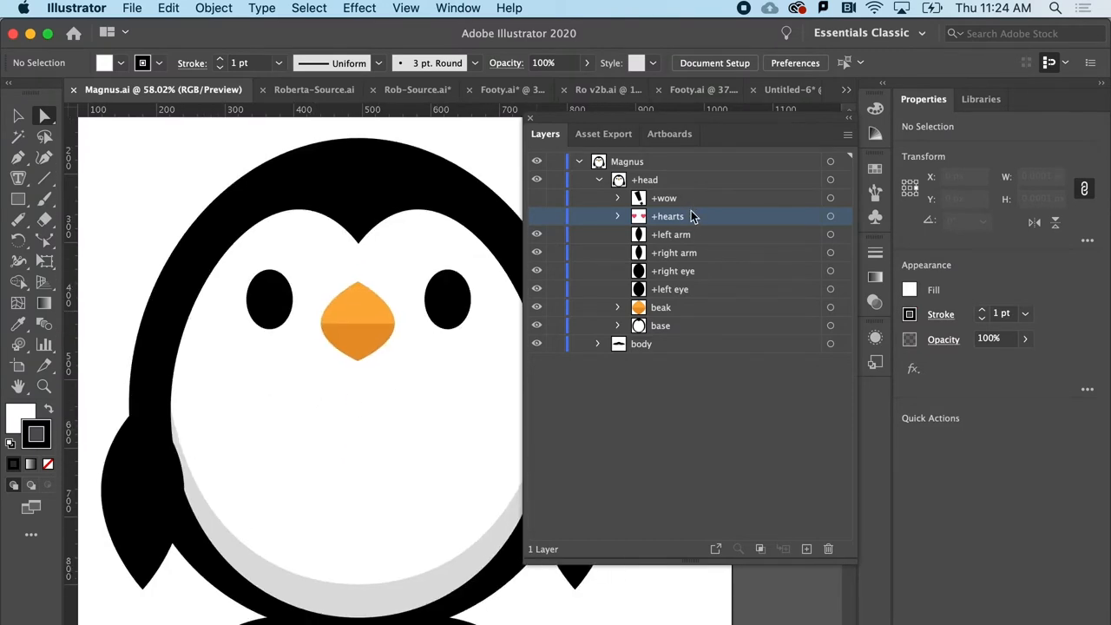
Inspect the +hearts layer contents and make the heart eyes visible over the penguin
click(618, 216)
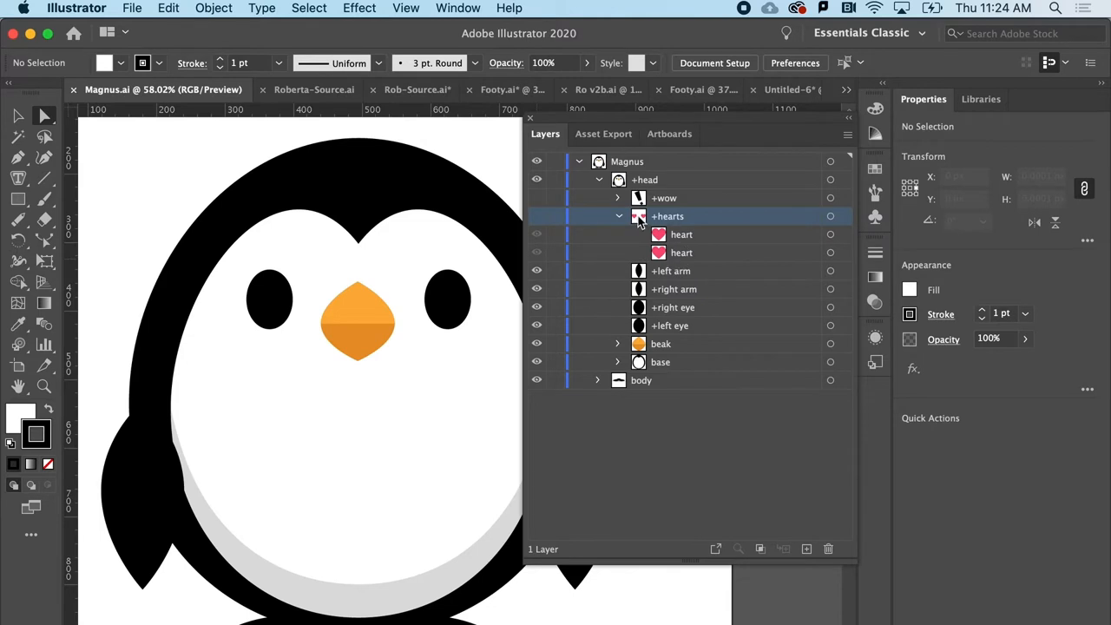
click(618, 215)
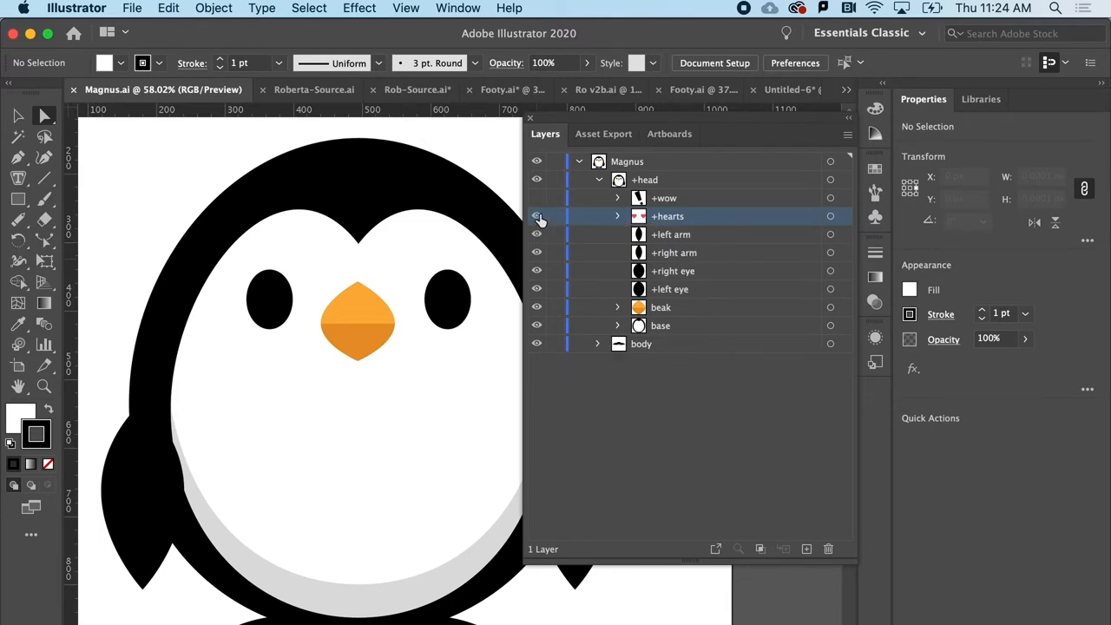
click(536, 215)
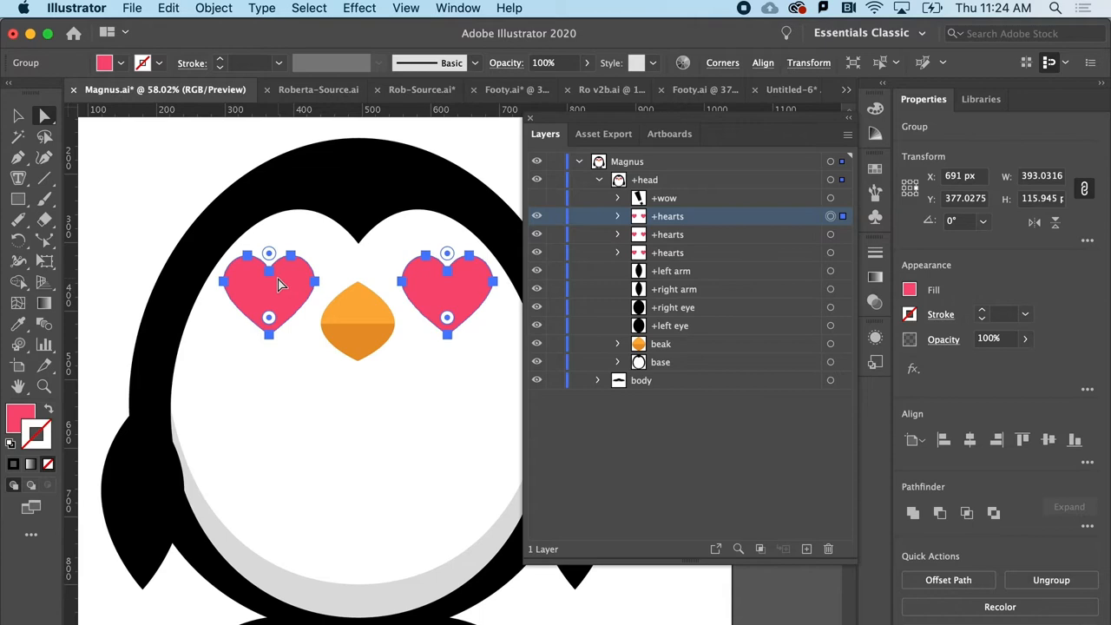
mouse_move(484, 368)
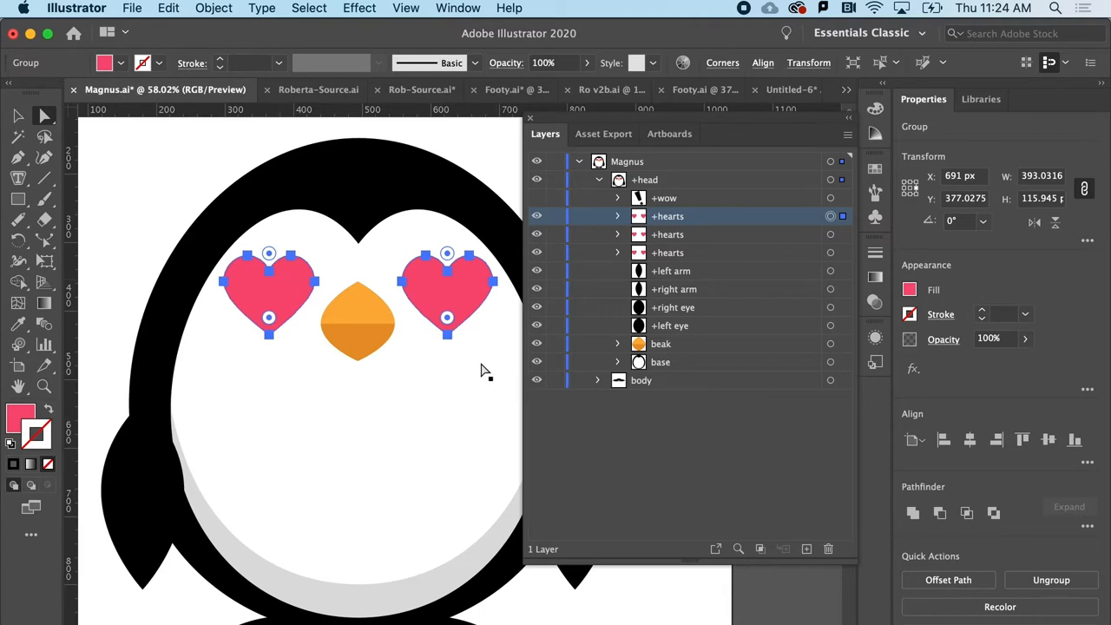
mouse_move(313, 306)
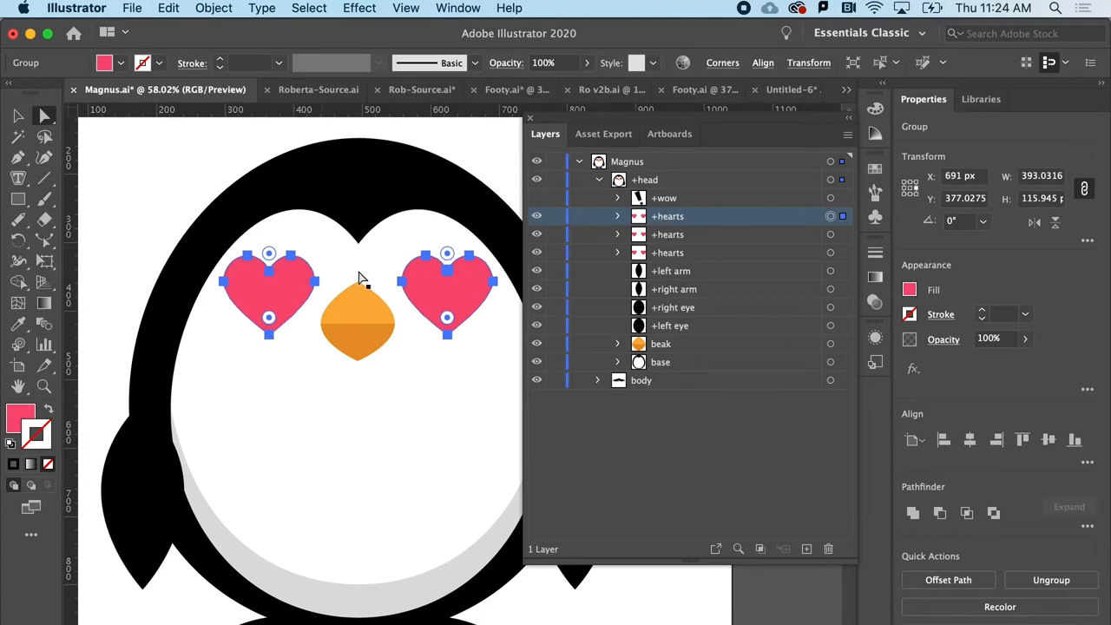
Start renaming the first +hearts layer to a number
double_click(668, 216)
text(1)
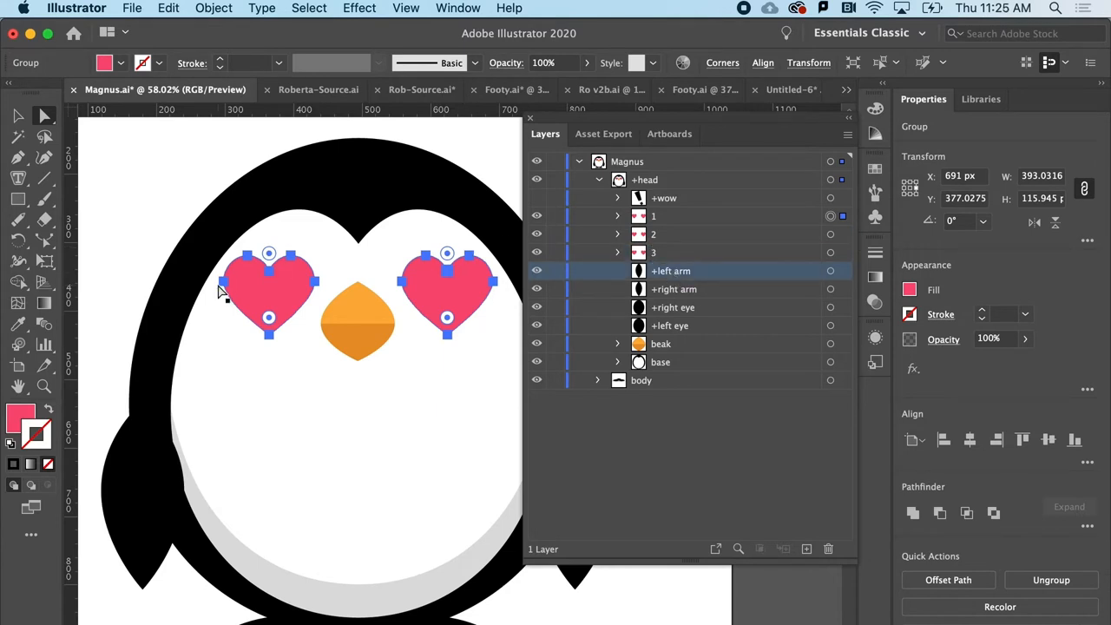
mouse_move(460, 303)
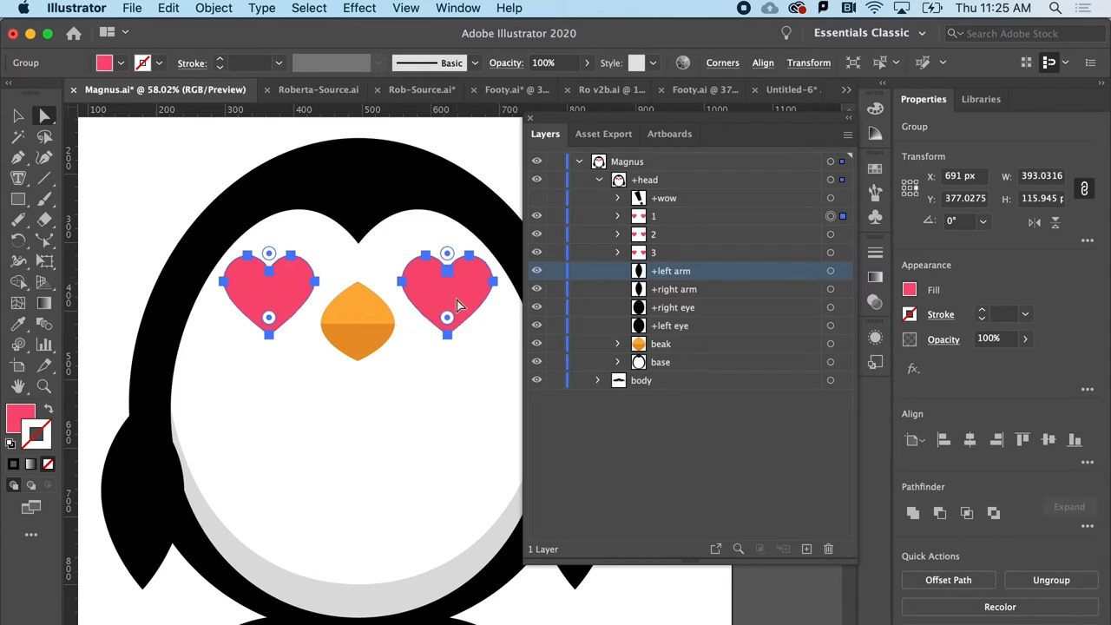
mouse_move(291, 287)
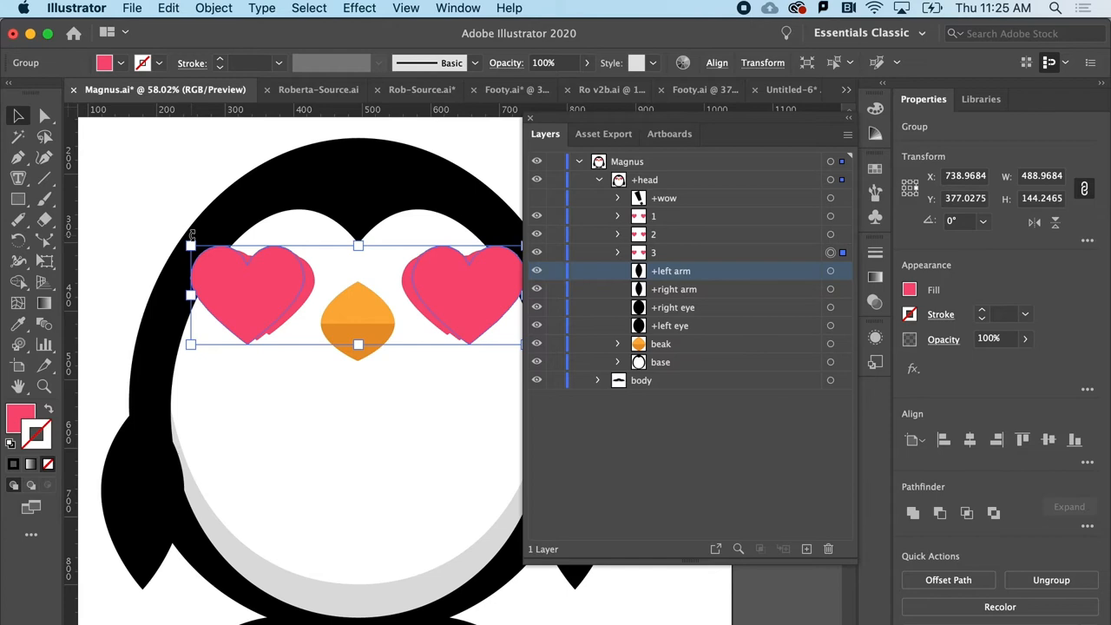
mouse_move(252, 292)
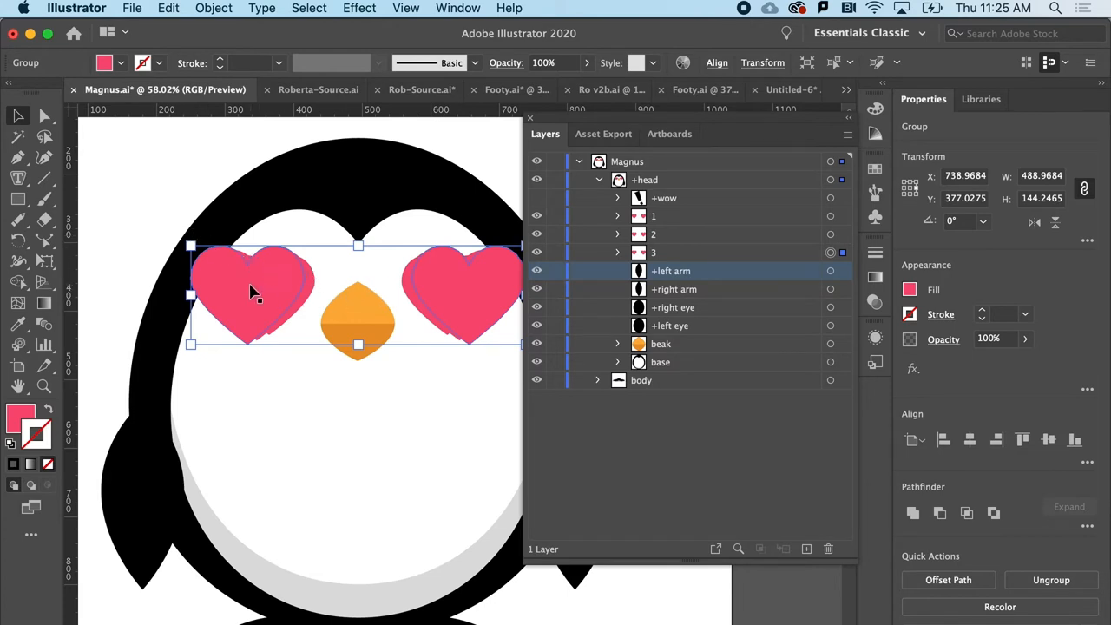
mouse_move(287, 277)
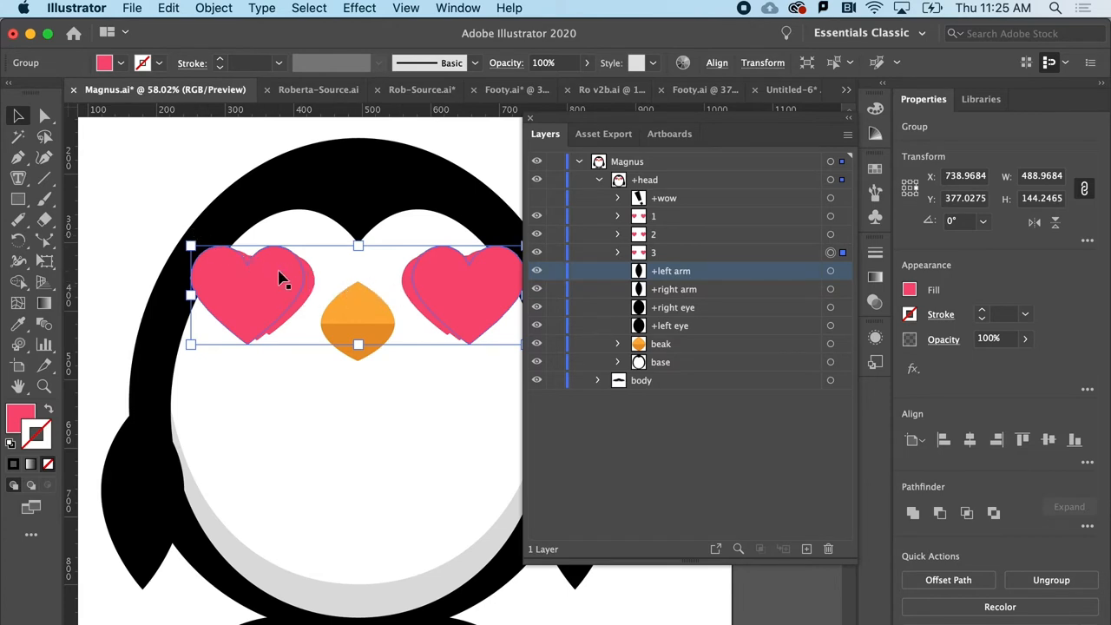
mouse_move(433, 289)
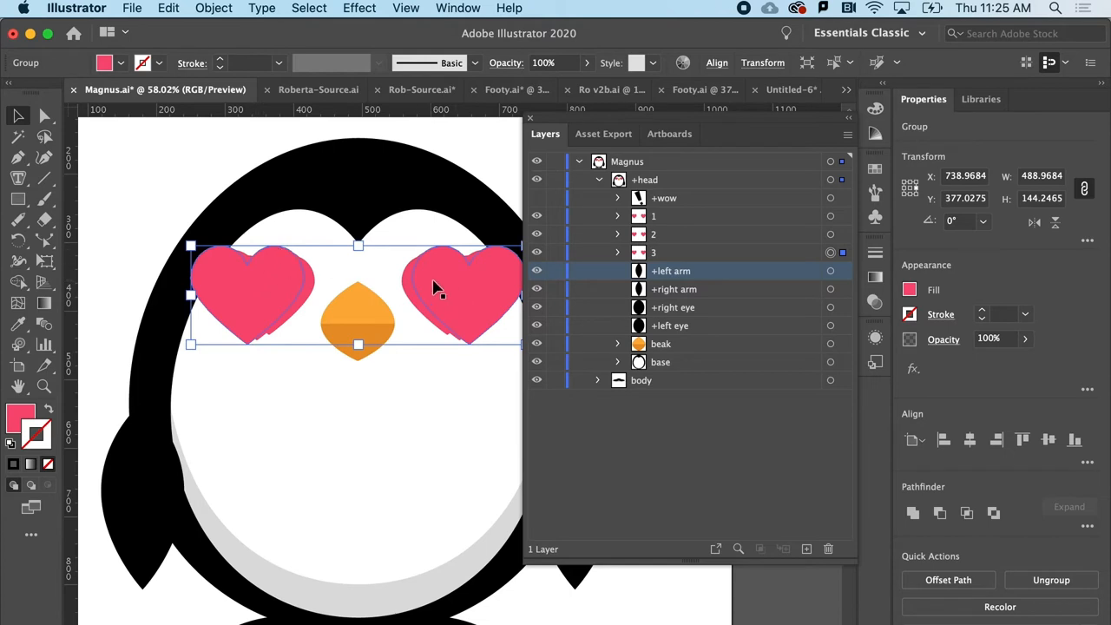
mouse_move(292, 243)
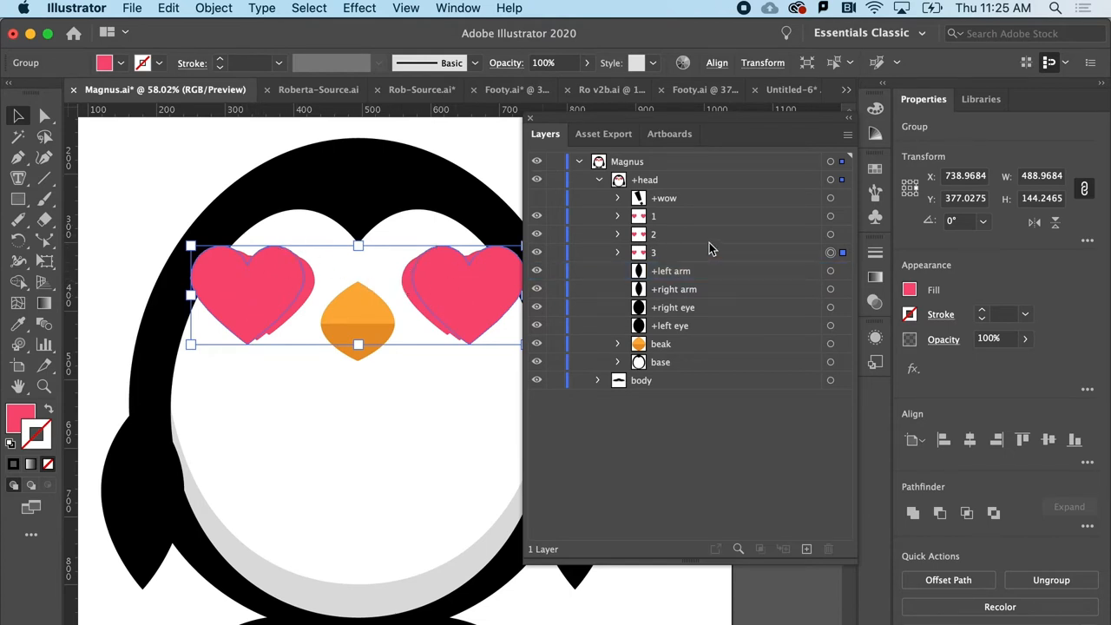
mouse_move(685, 234)
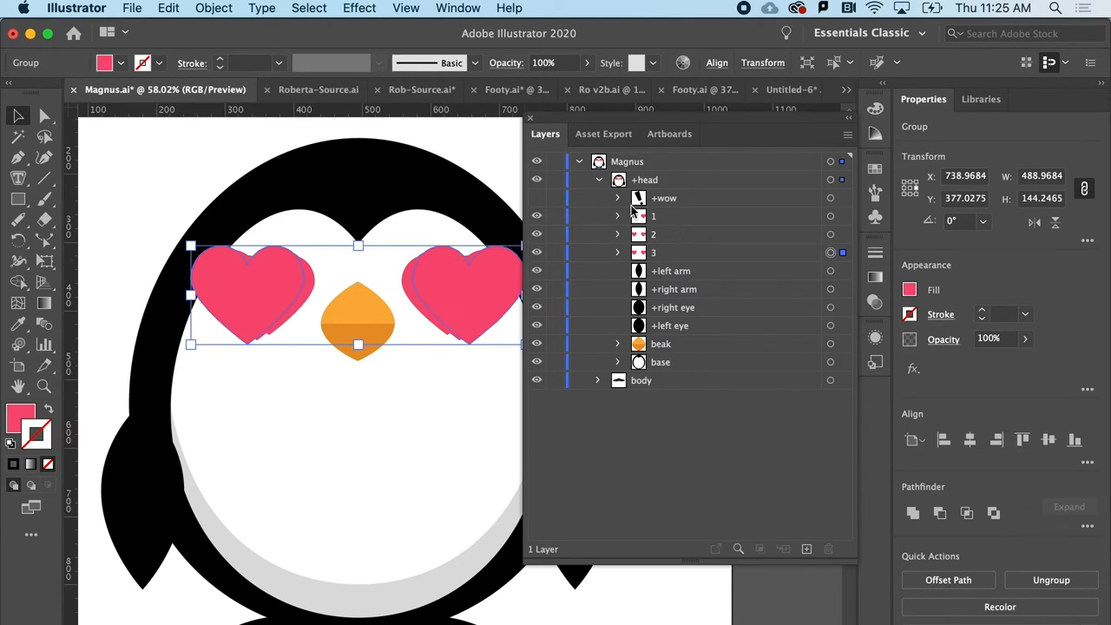
mouse_move(512, 243)
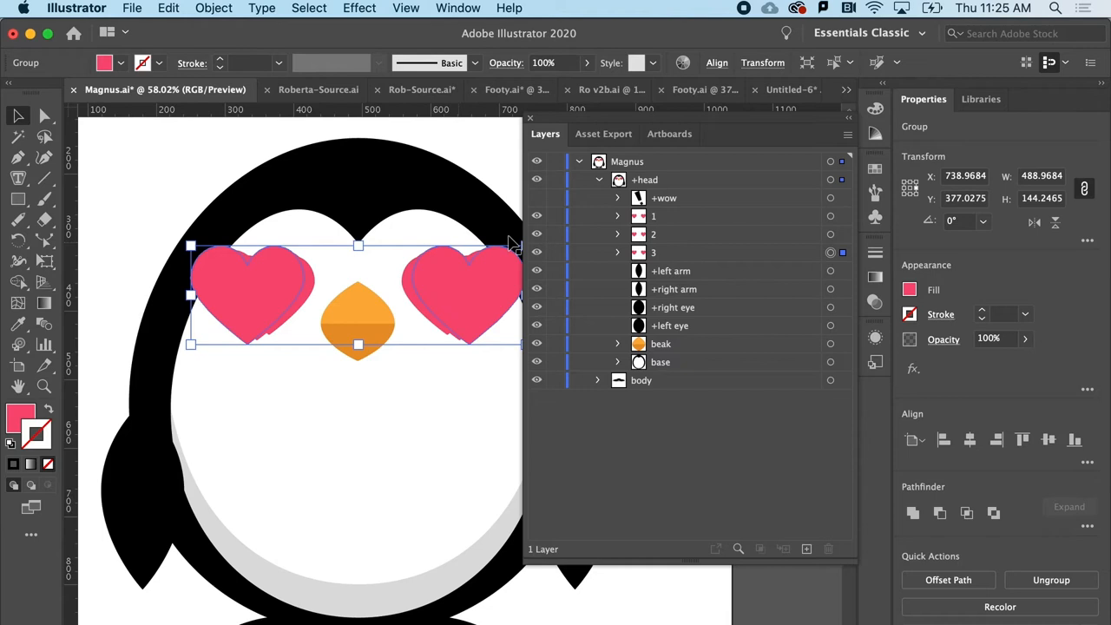
mouse_move(736, 223)
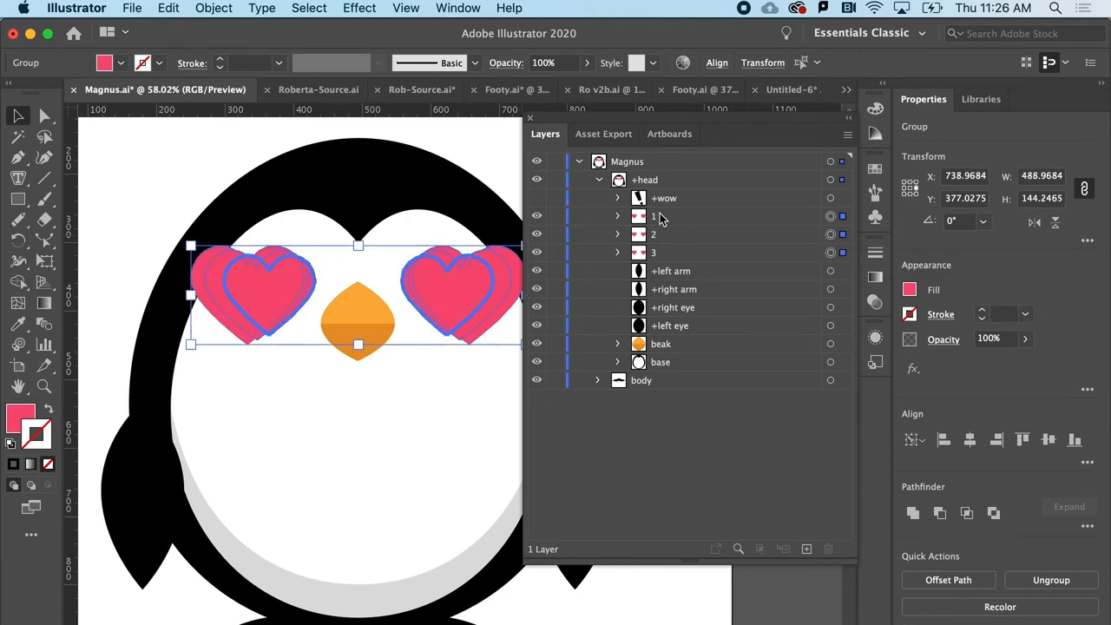
mouse_move(660, 250)
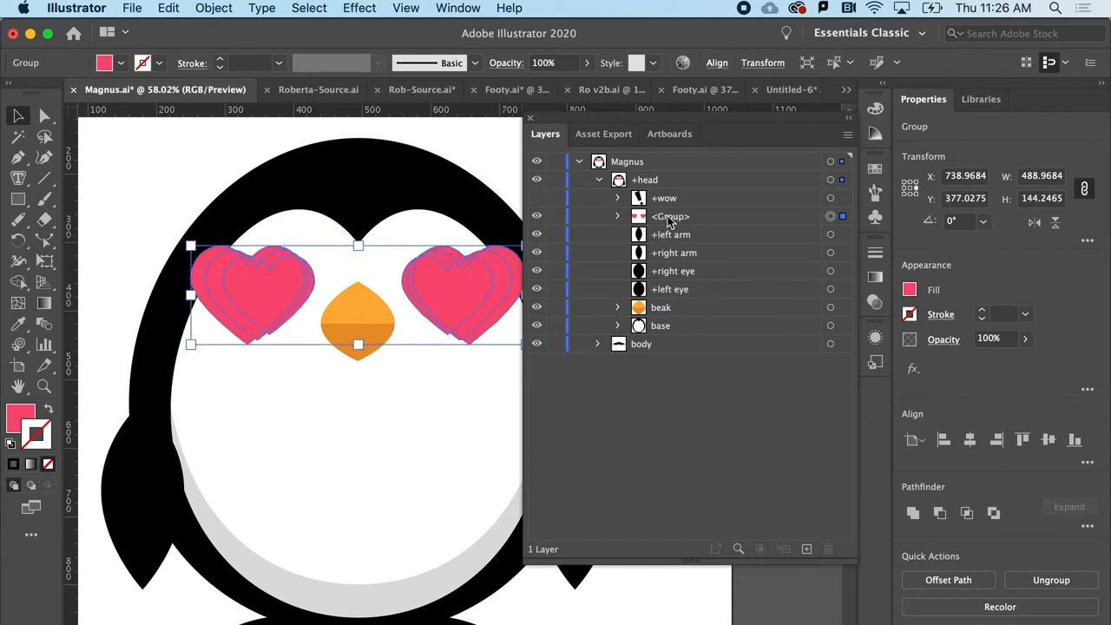
Rename the new group layer '+hearts' and save the penguin artwork
double_click(670, 216)
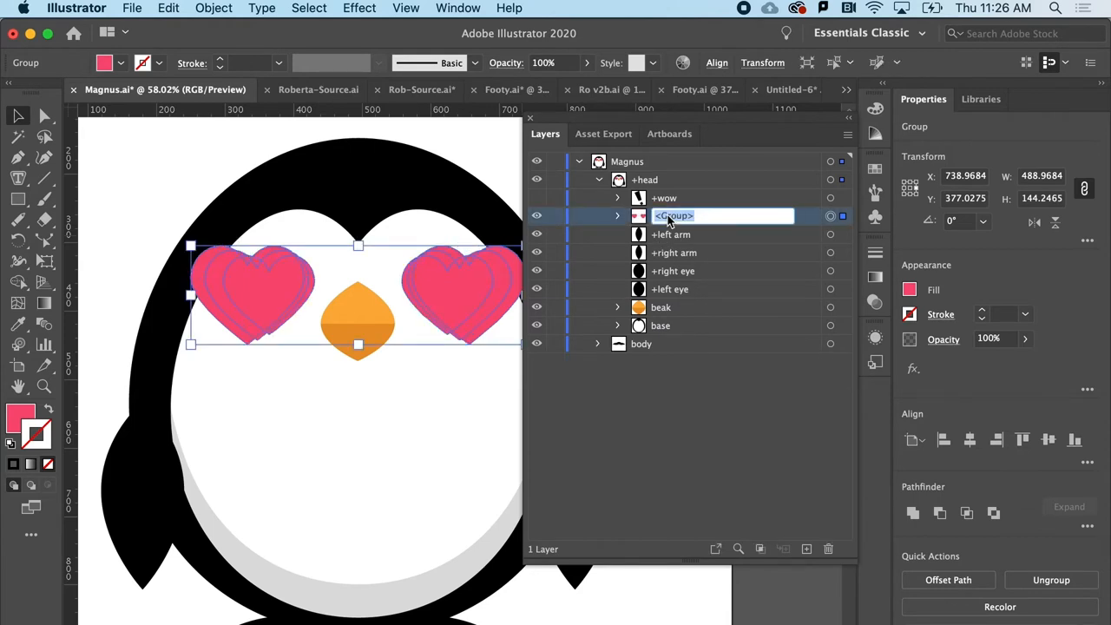
text(+)
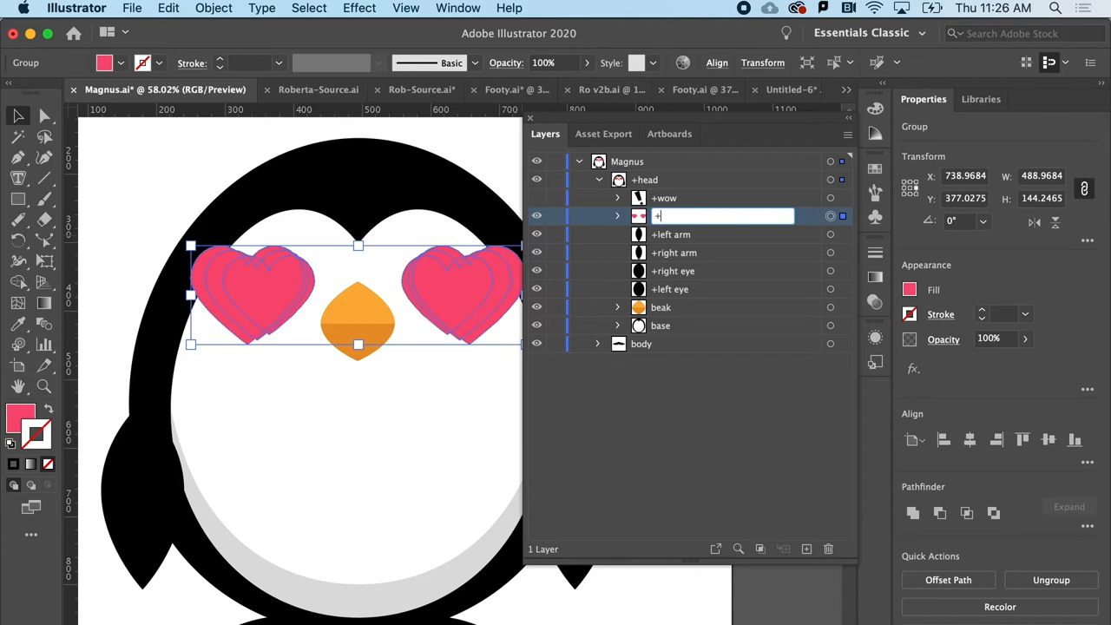
text(hearts)
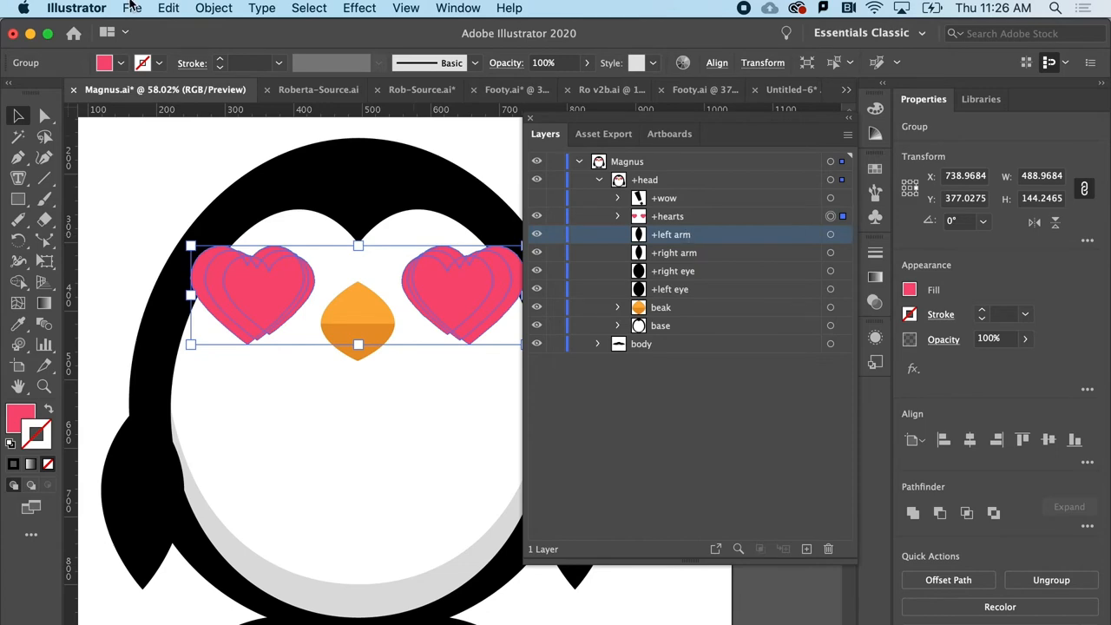
click(132, 7)
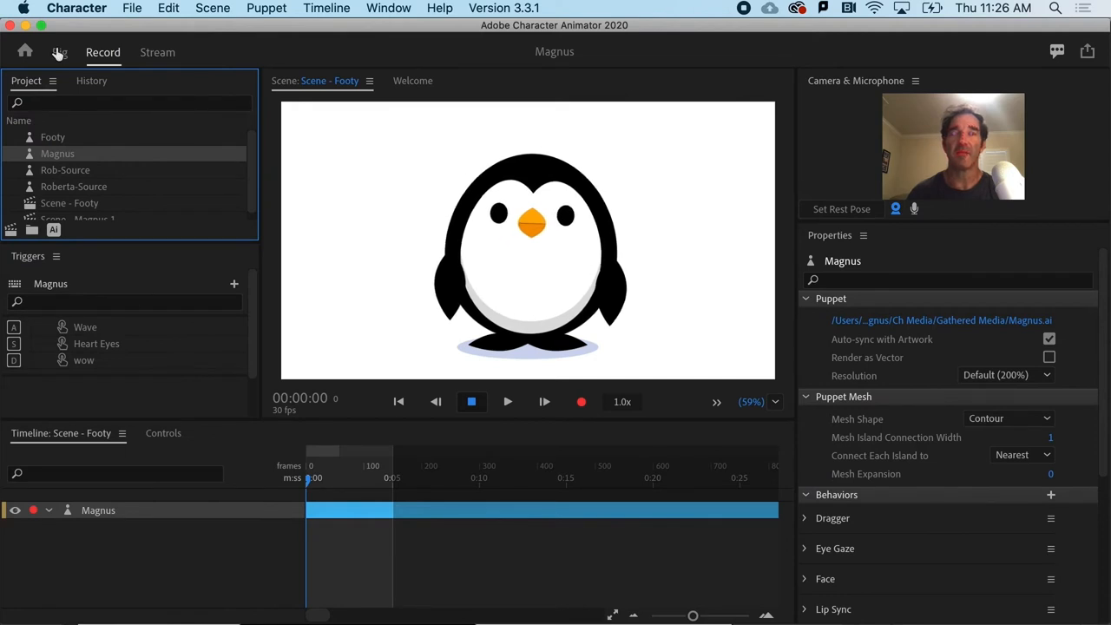
In Rig mode select and expand the hearts group, scrolling Properties down to Behaviors
click(59, 52)
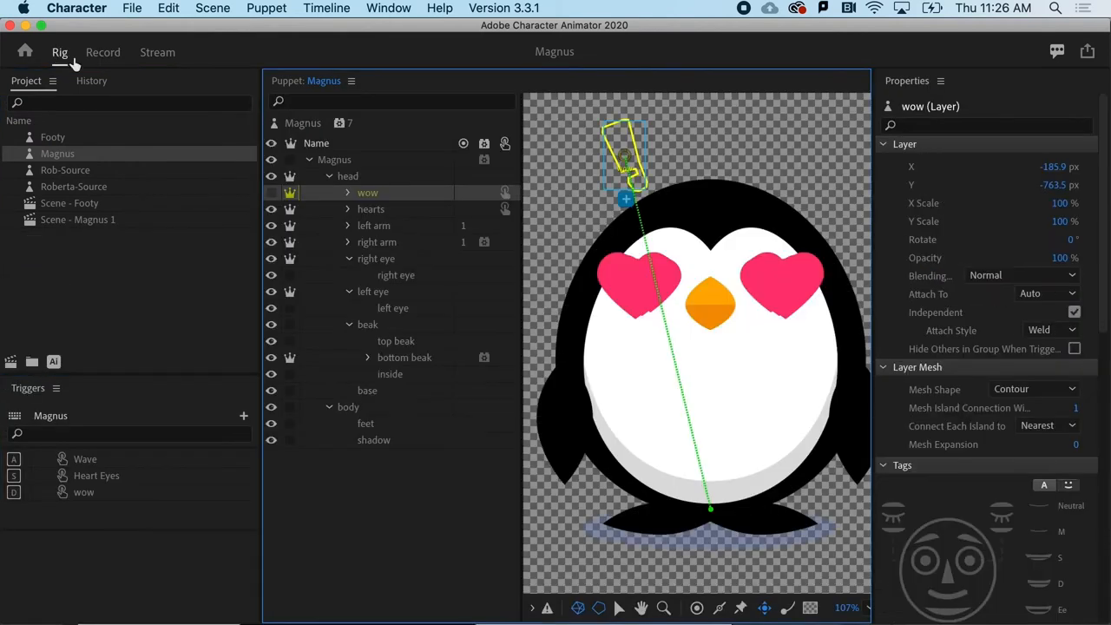
click(371, 208)
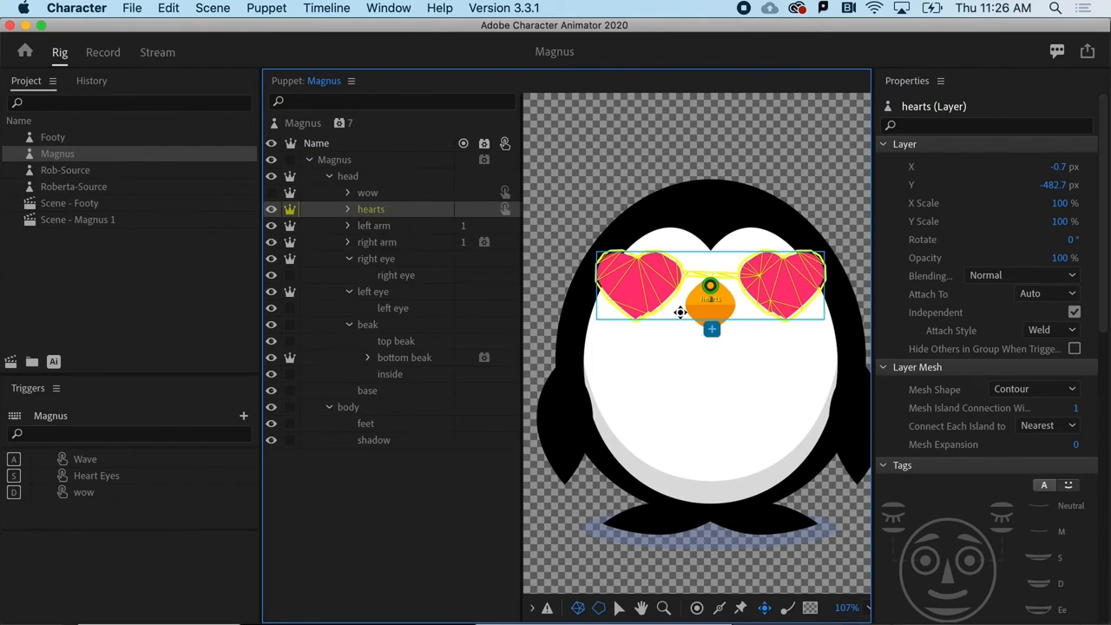
mouse_move(373, 208)
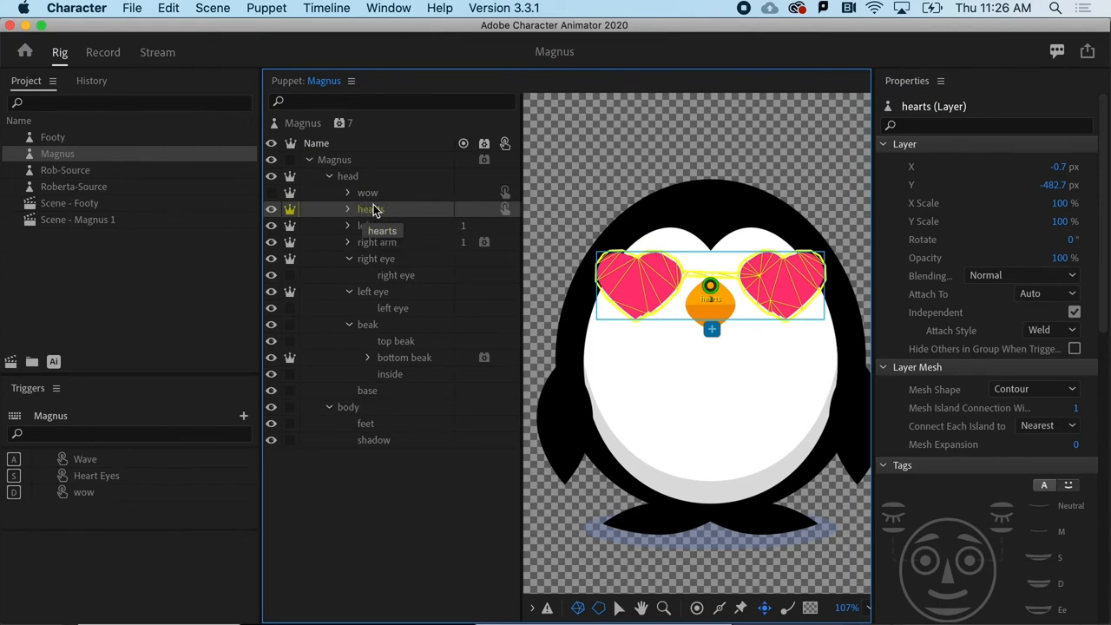
click(347, 208)
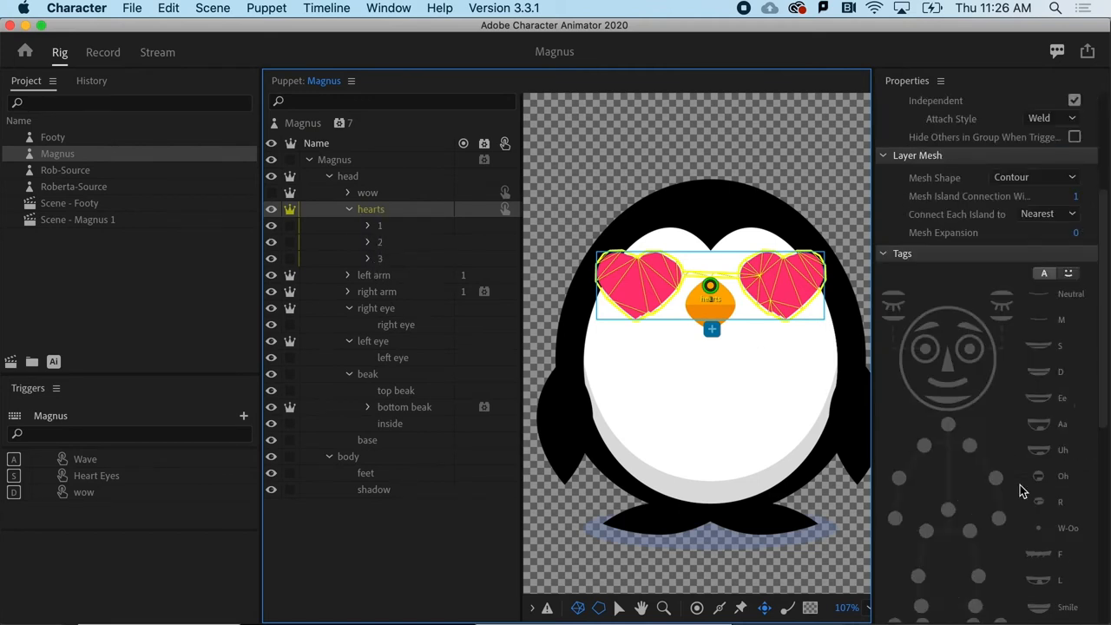
scroll(down, 3)
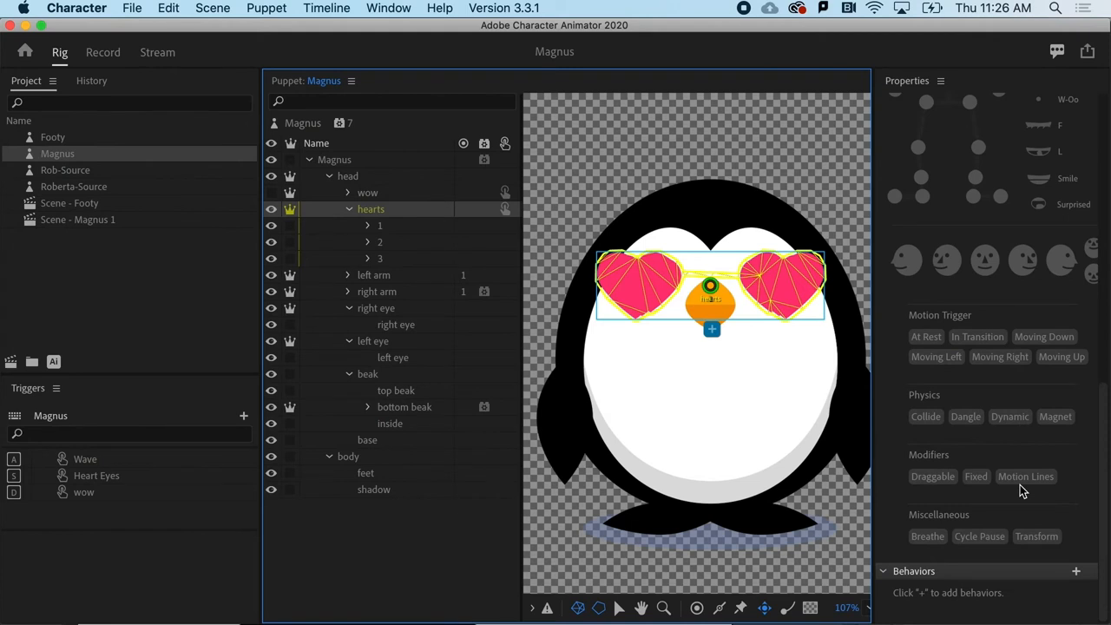
Bring up the list of behaviors to add to the hearts group
click(1076, 571)
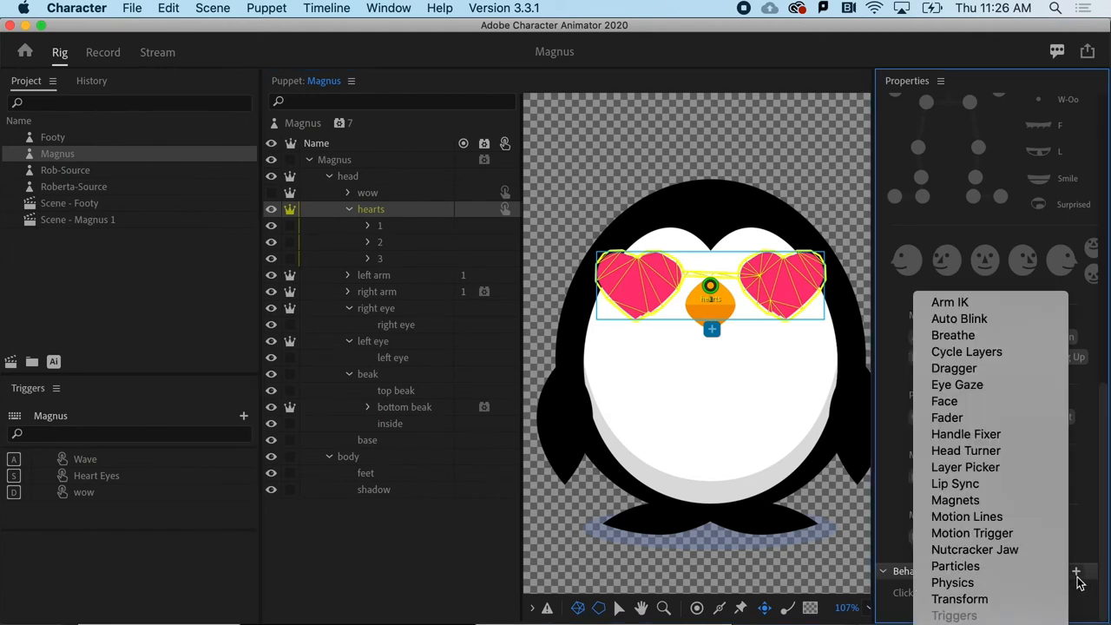
mouse_move(967, 350)
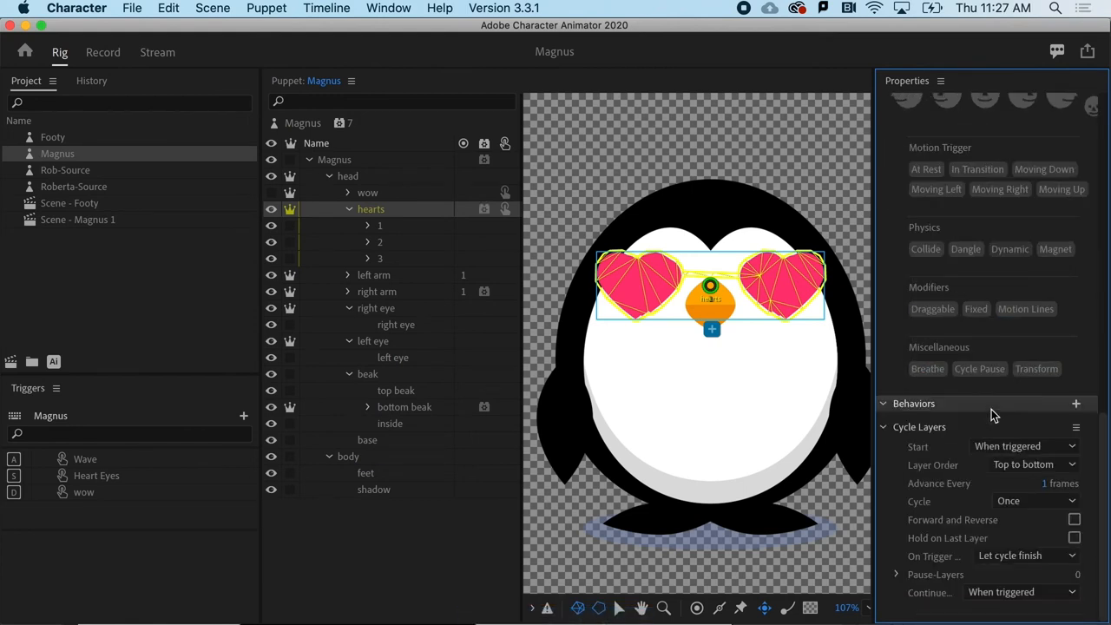
mouse_move(882, 519)
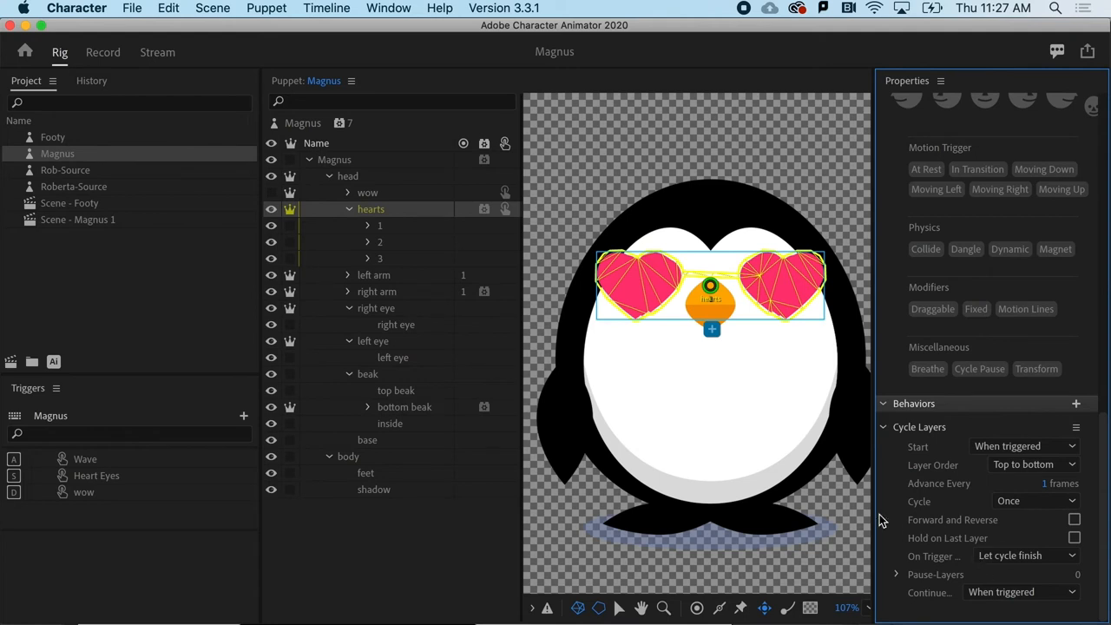
mouse_move(389, 253)
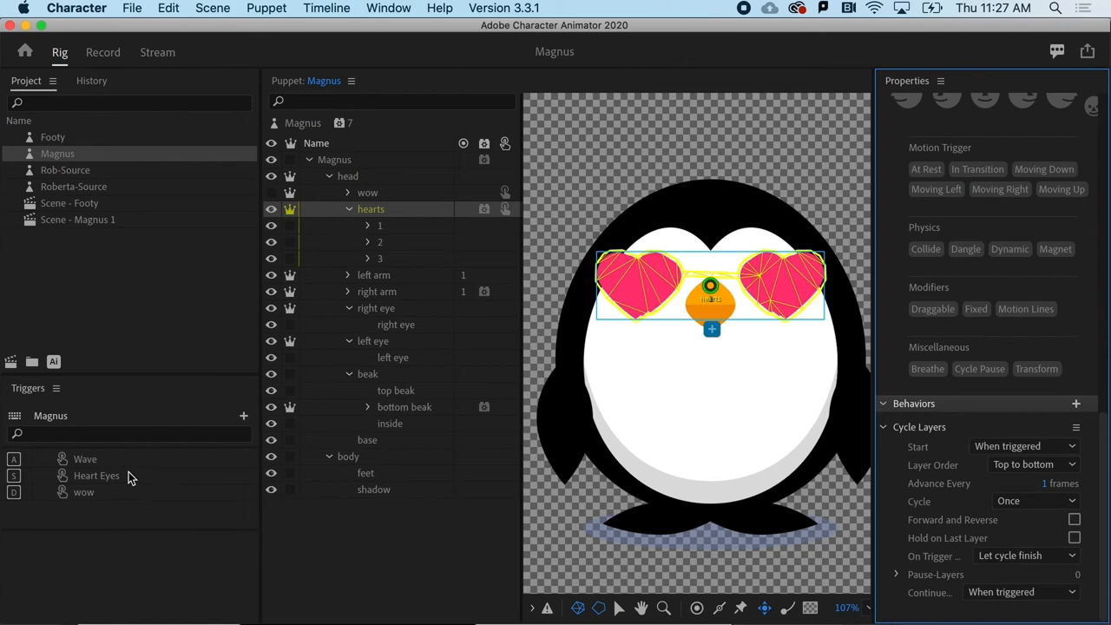
mouse_move(303, 243)
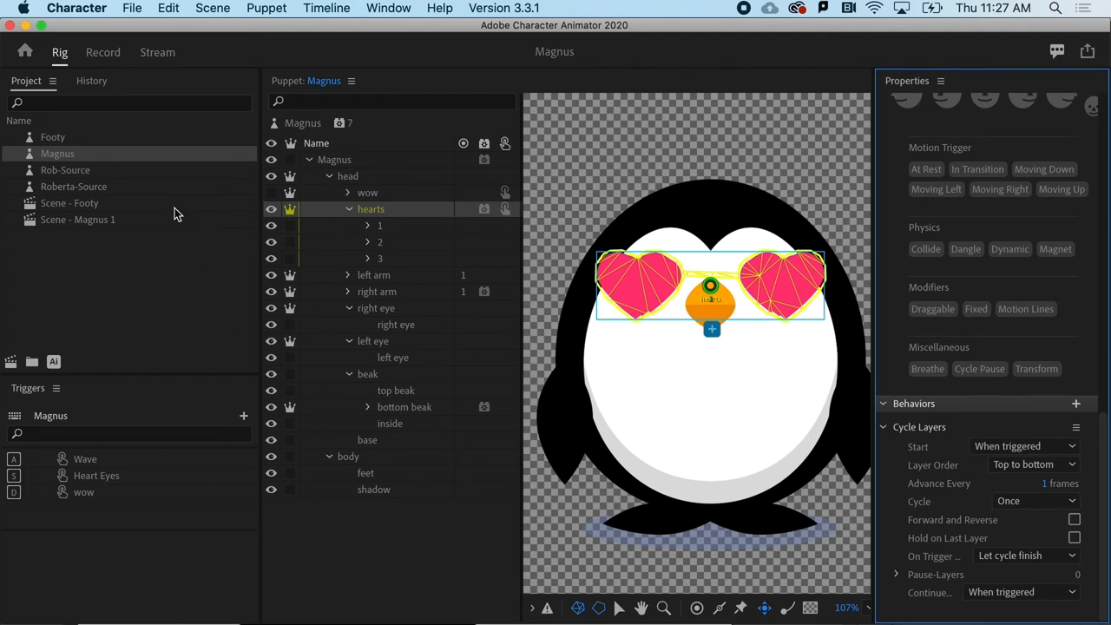
click(102, 52)
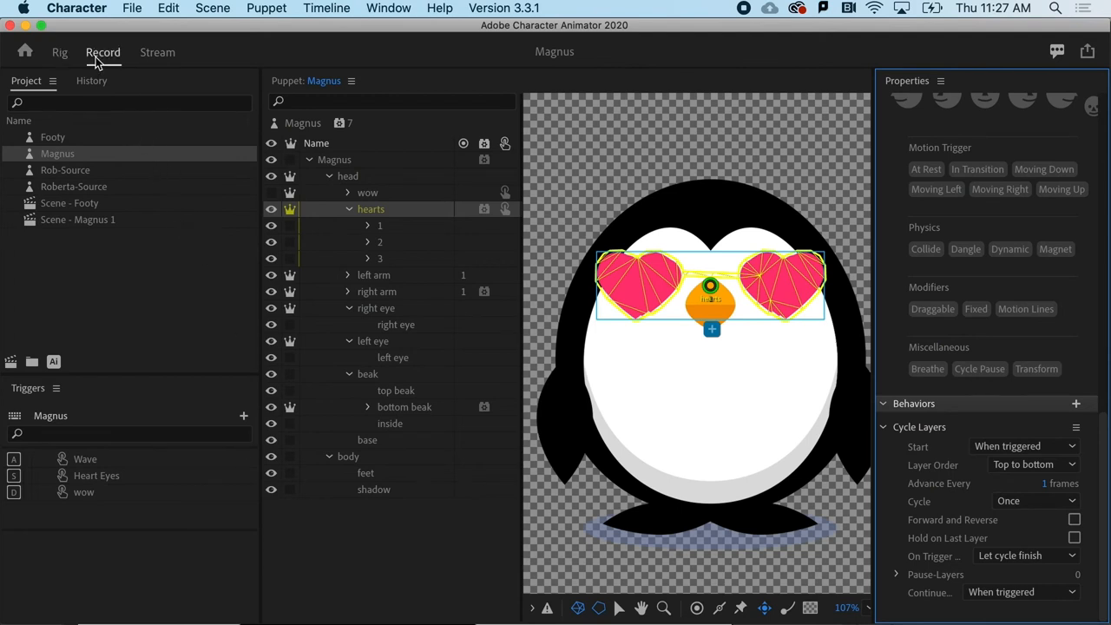
click(102, 52)
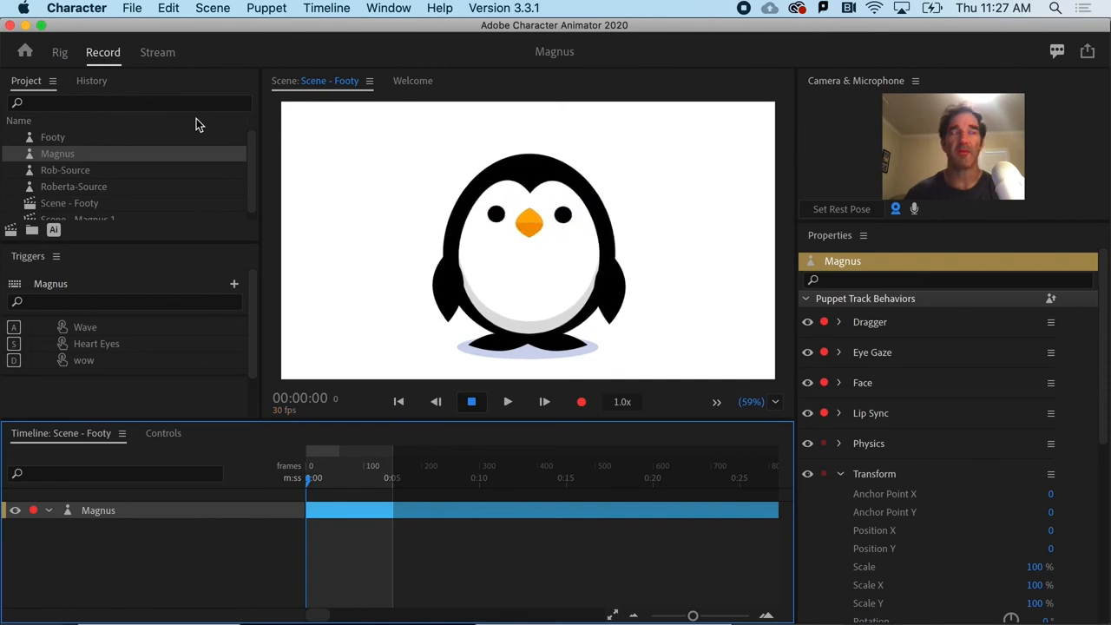
mouse_move(139, 84)
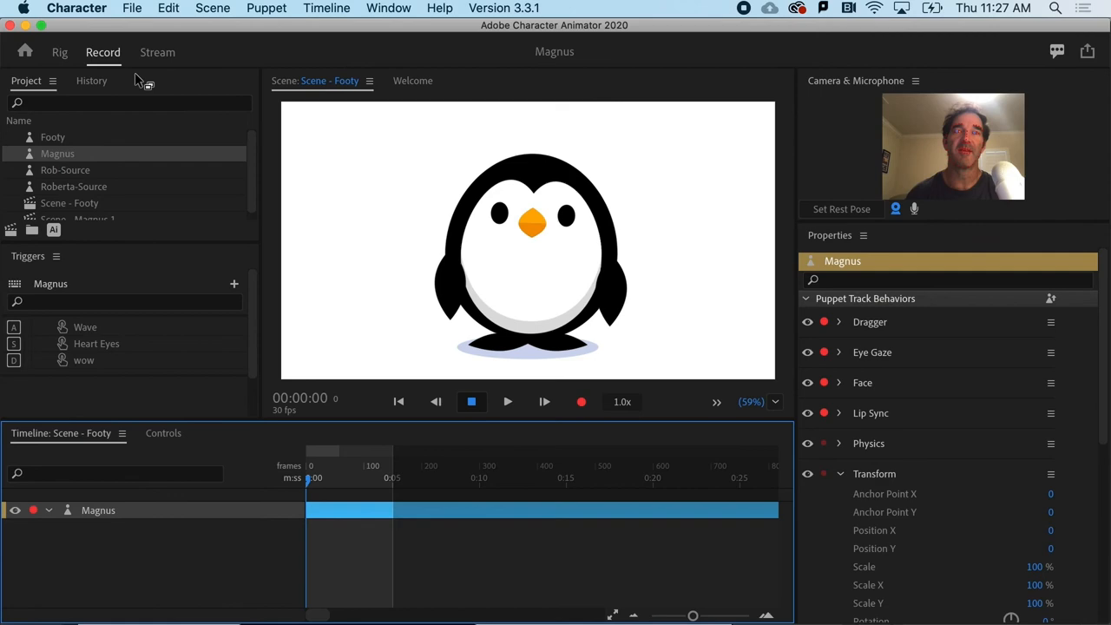
click(59, 52)
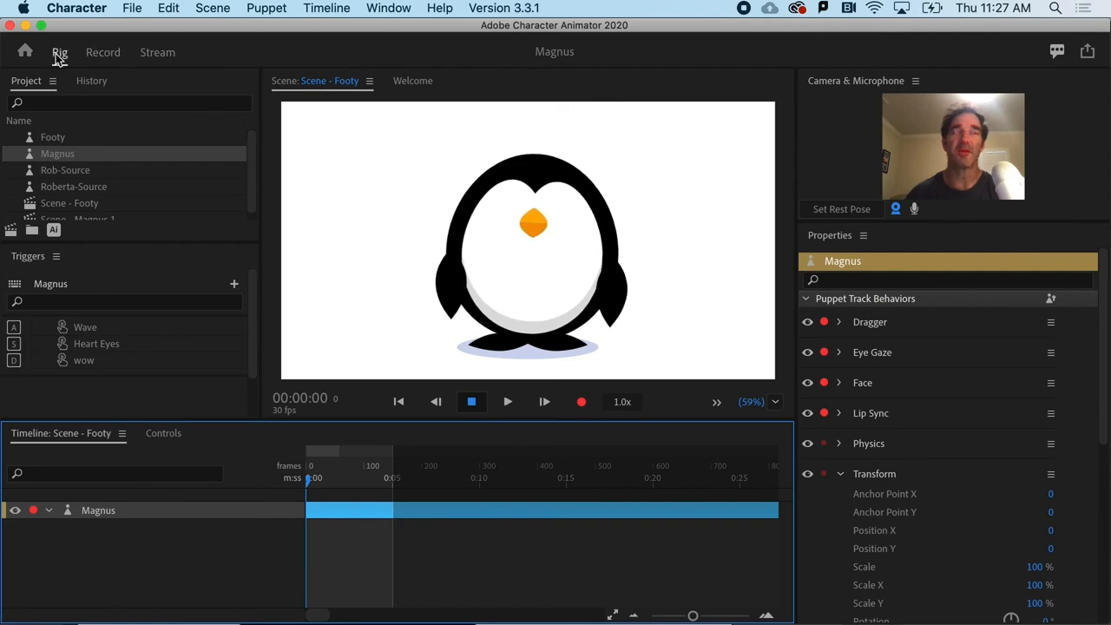
click(59, 52)
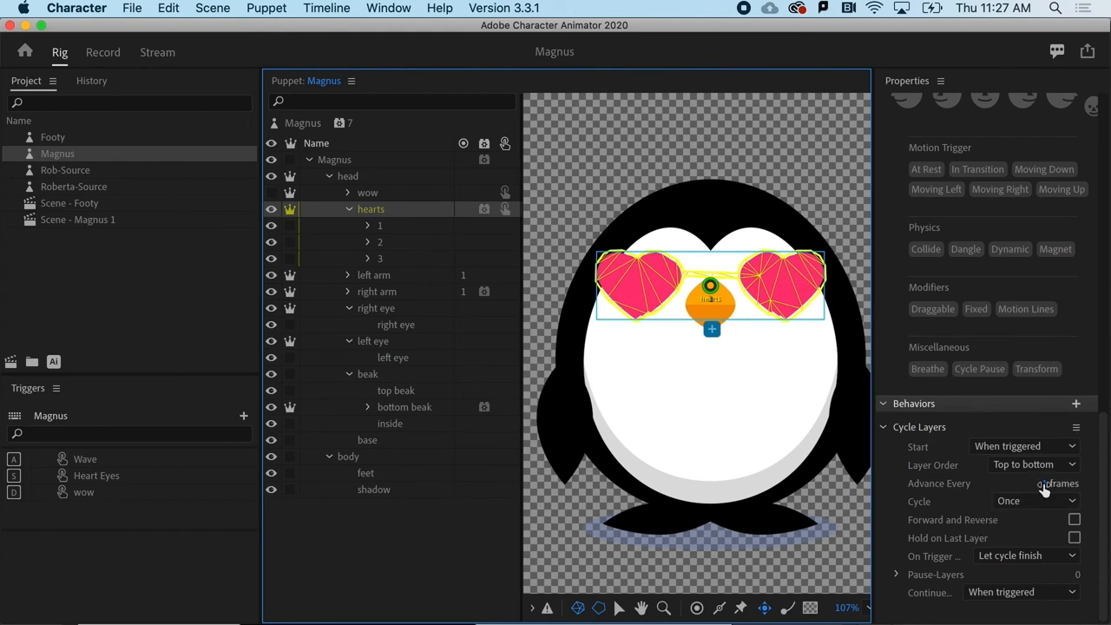
Set Cycle Layers to advance every 2 frames and cycle Continuously
click(1045, 483)
text(2)
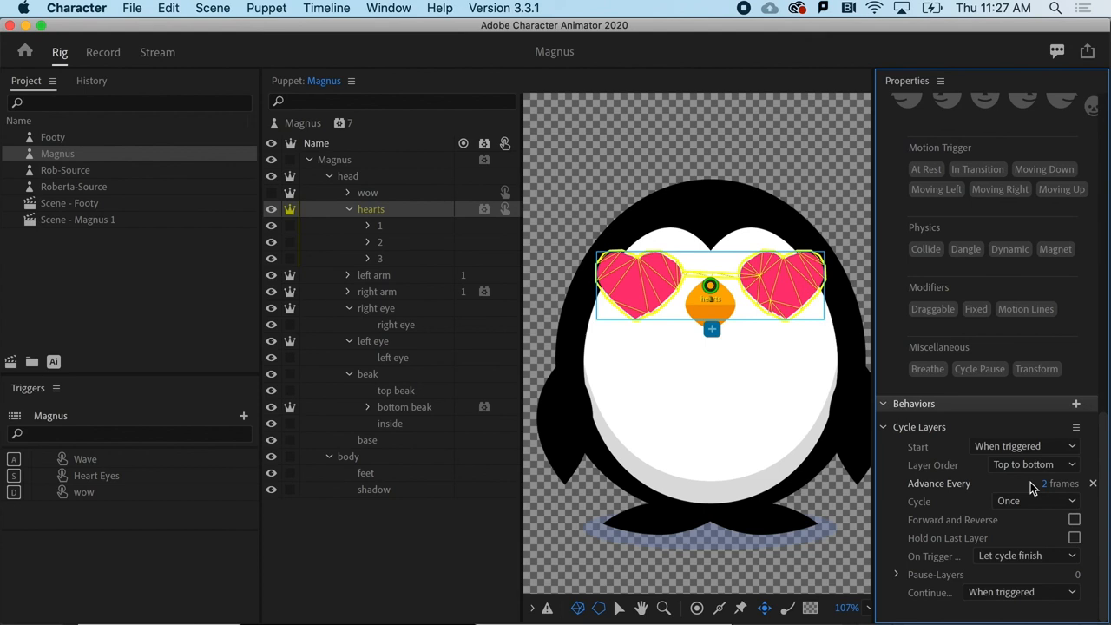
mouse_move(1032, 486)
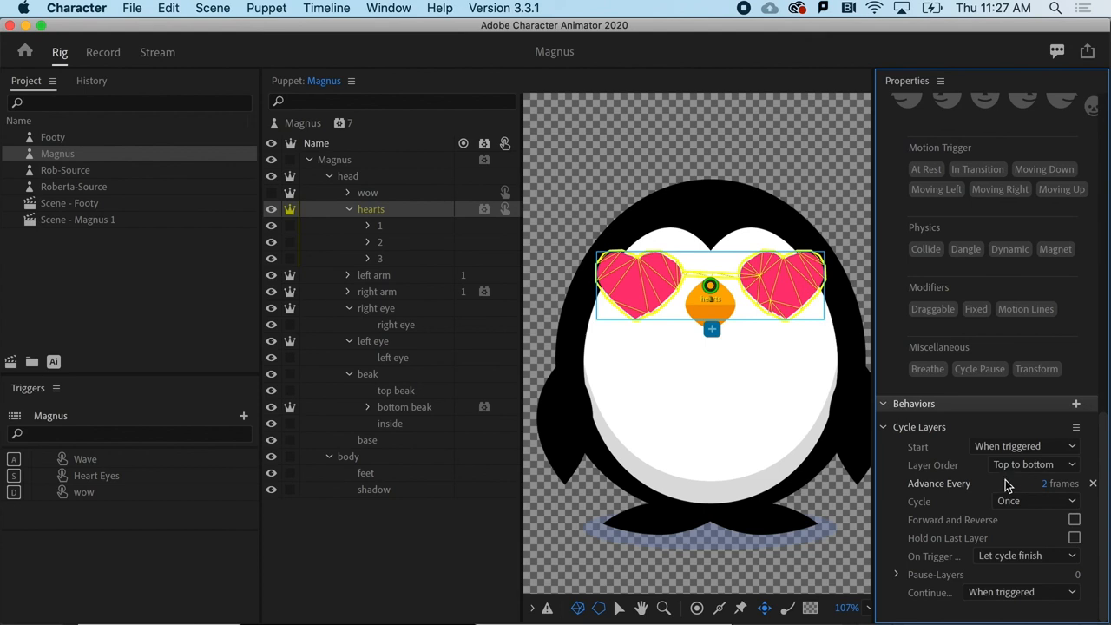
mouse_move(972, 507)
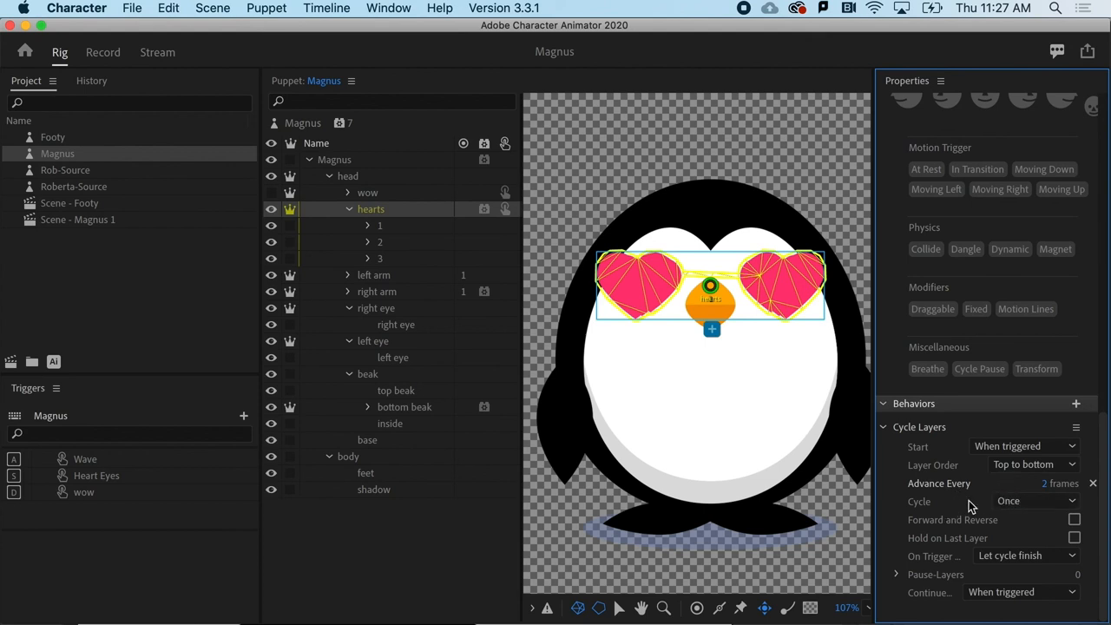
click(1033, 500)
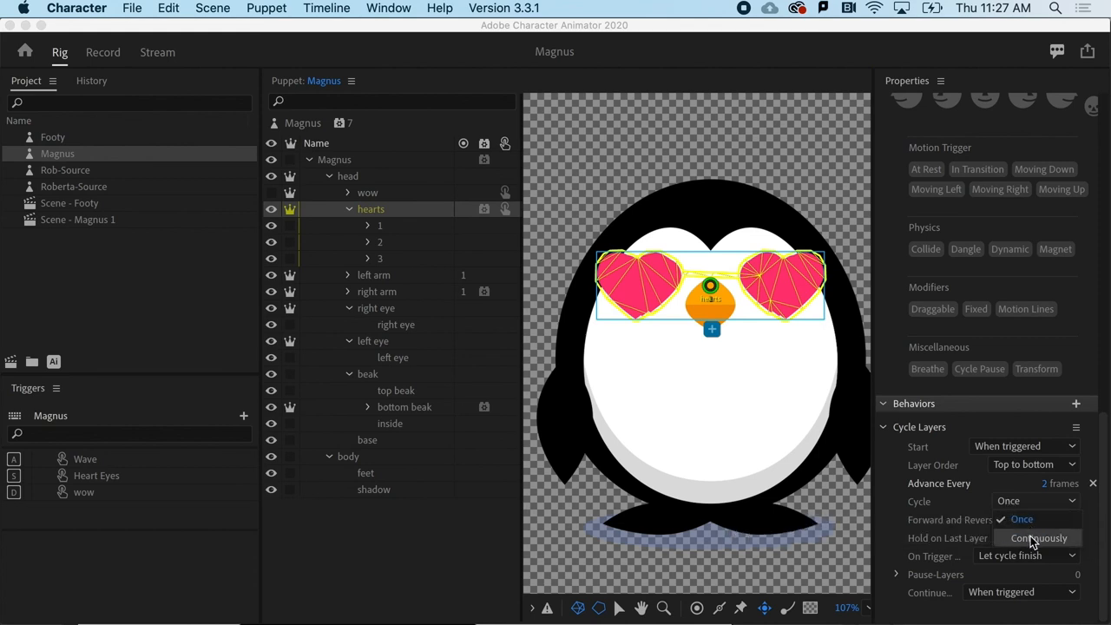
click(1038, 539)
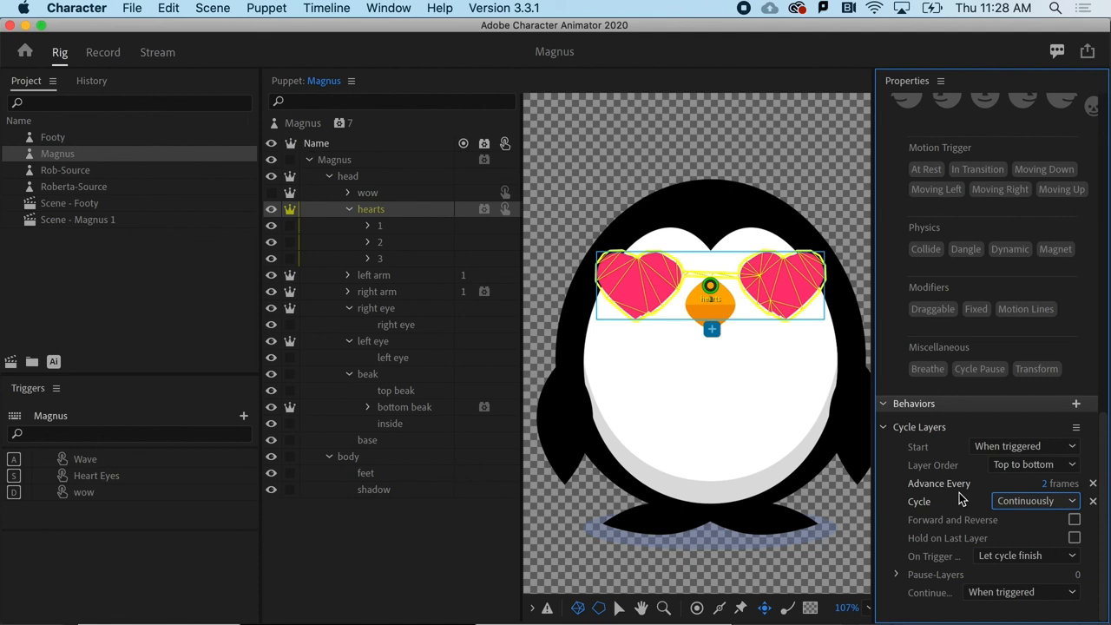
click(102, 52)
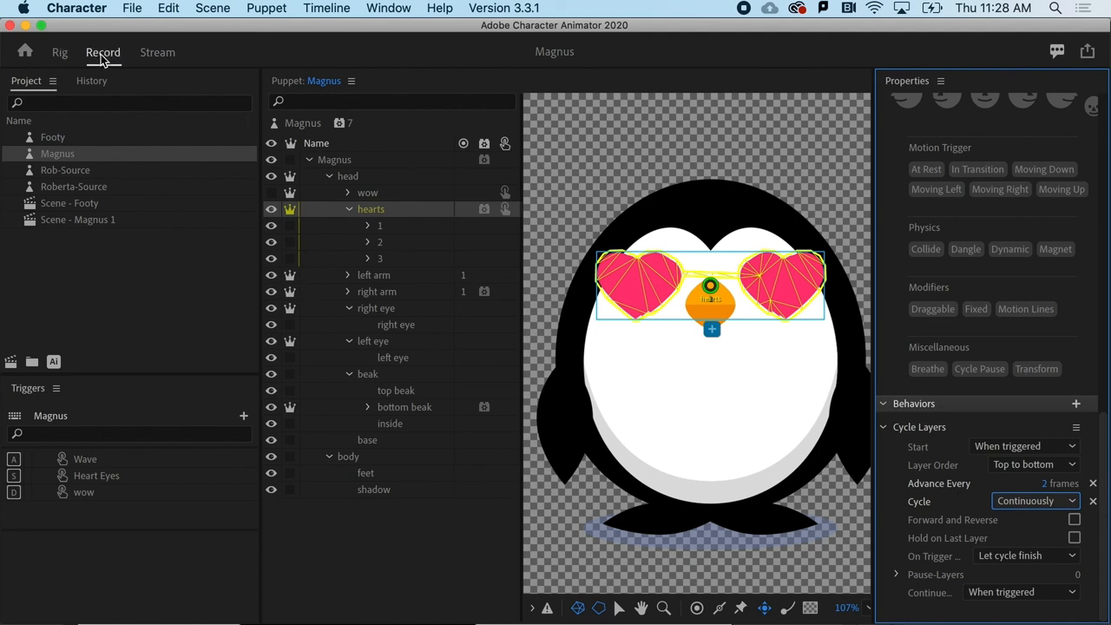